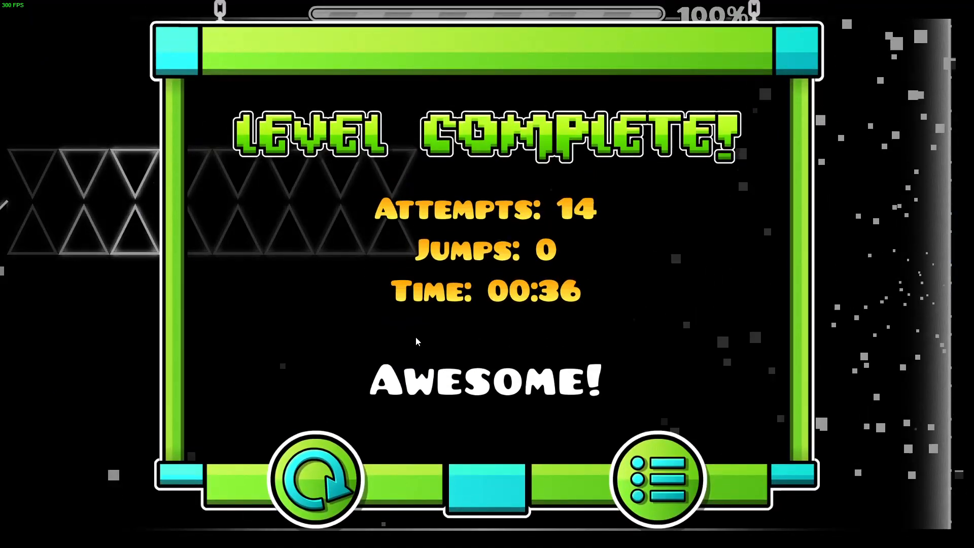
Leave the Level Complete screen to reach the level's comment box.
{"action": "left_click", "coordinate": [650, 478]}
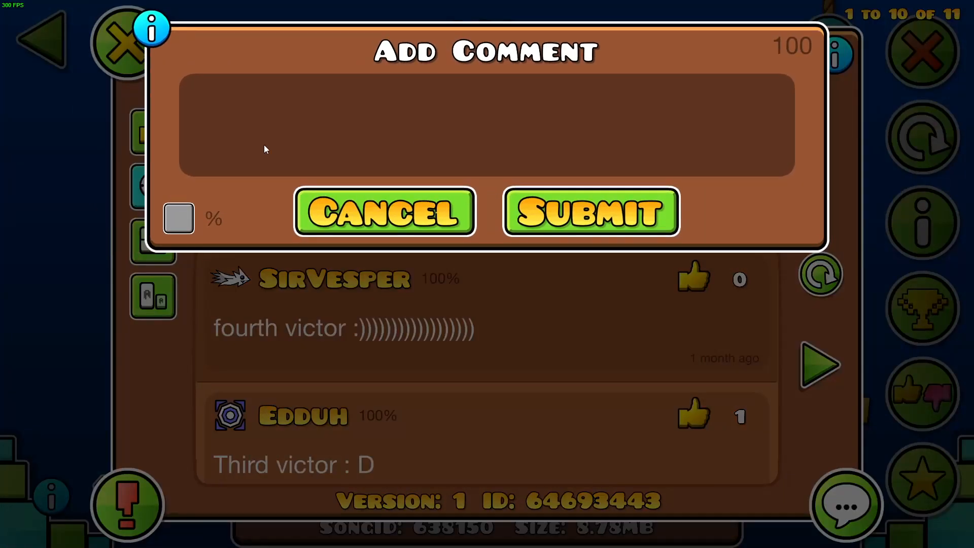
Post the comment '73 attempts lol top route' tagged with the 100% mark.
{"action": "type", "text": "73 a"}
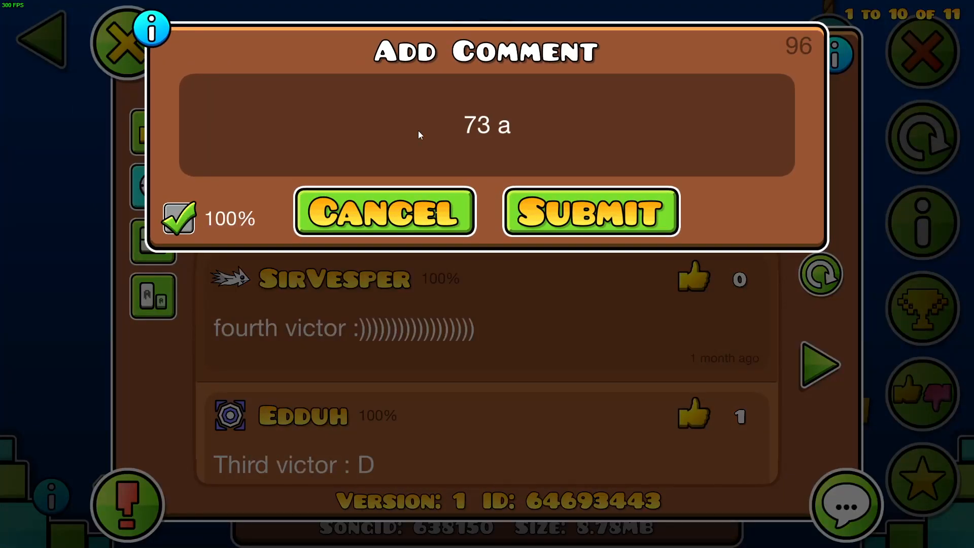
{"action": "type", "text": "ttempts lol"}
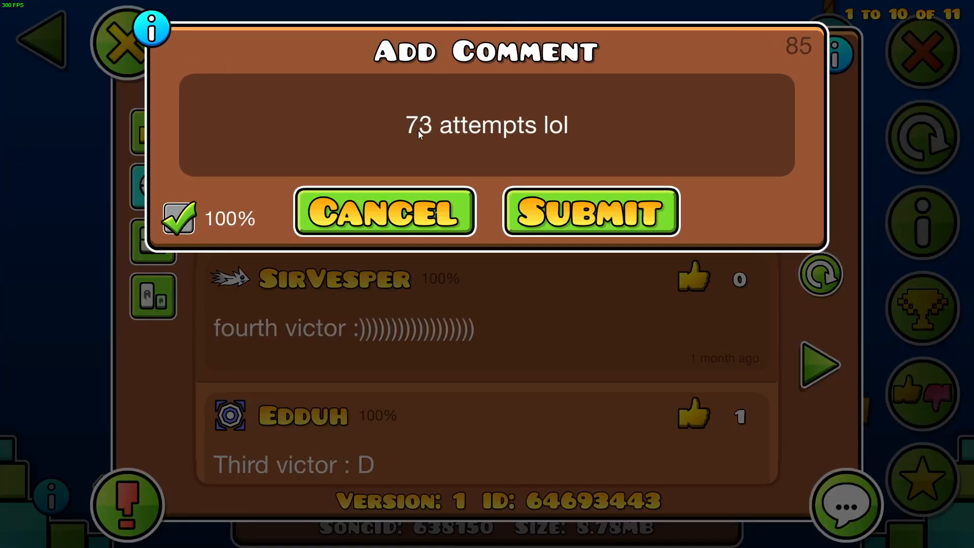
{"action": "type", "text": "top route"}
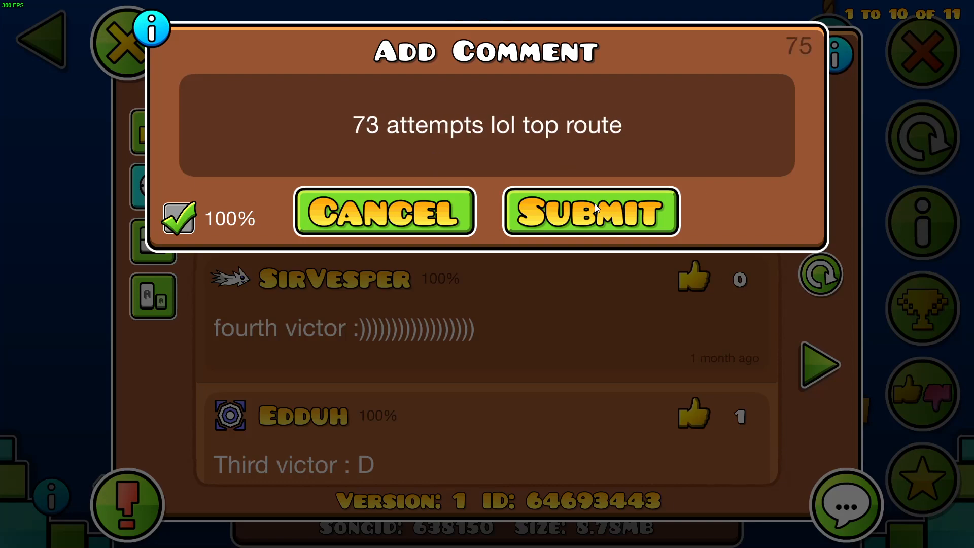
{"action": "left_click", "coordinate": [589, 211]}
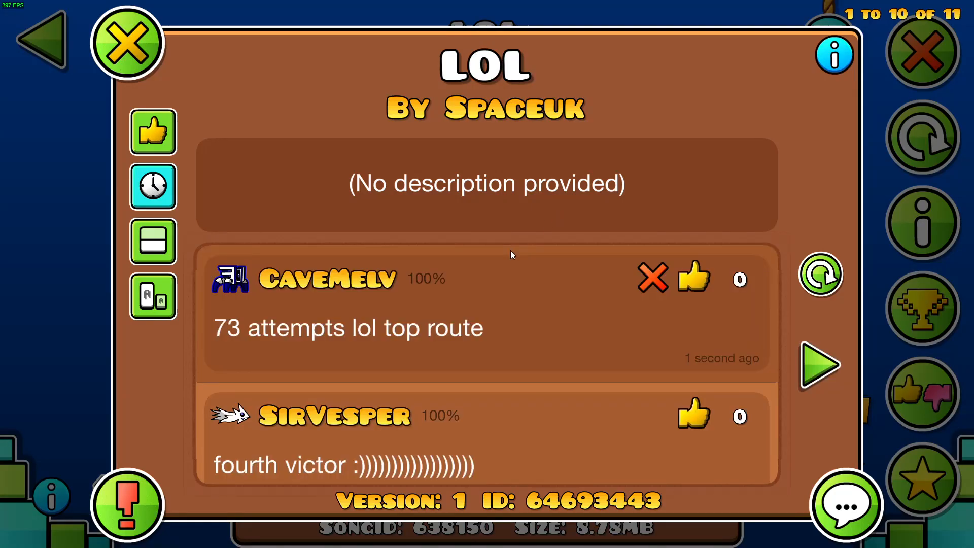
{"action": "mouse_move", "coordinate": [487, 244]}
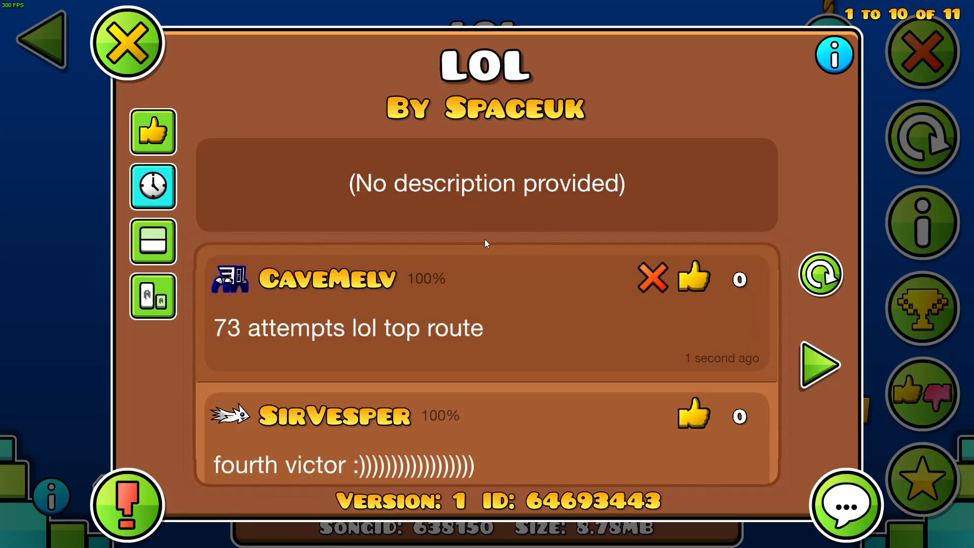